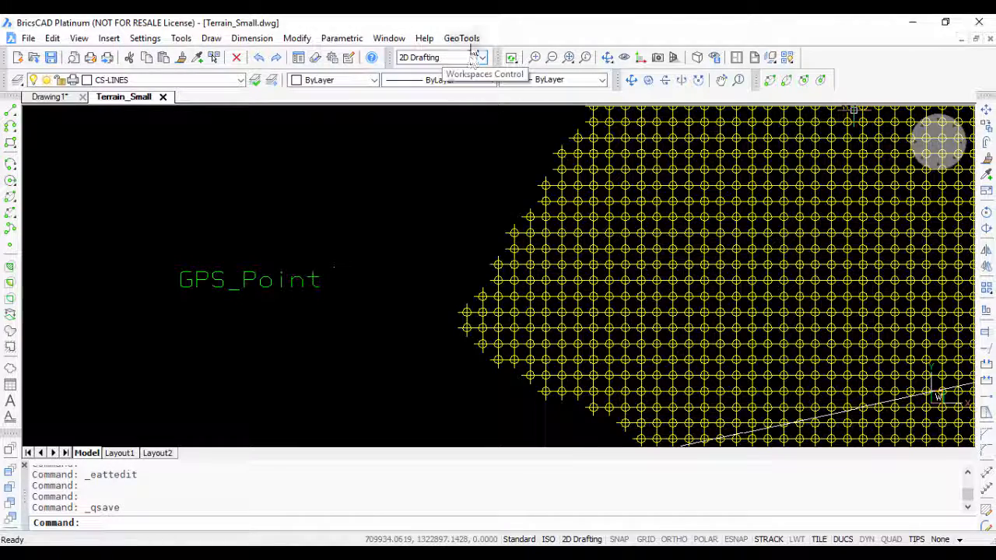
# Start GeoTools' Update 'Coordinates Block' attributes tool from the Blocks submenu.
pyautogui.click(461, 37)
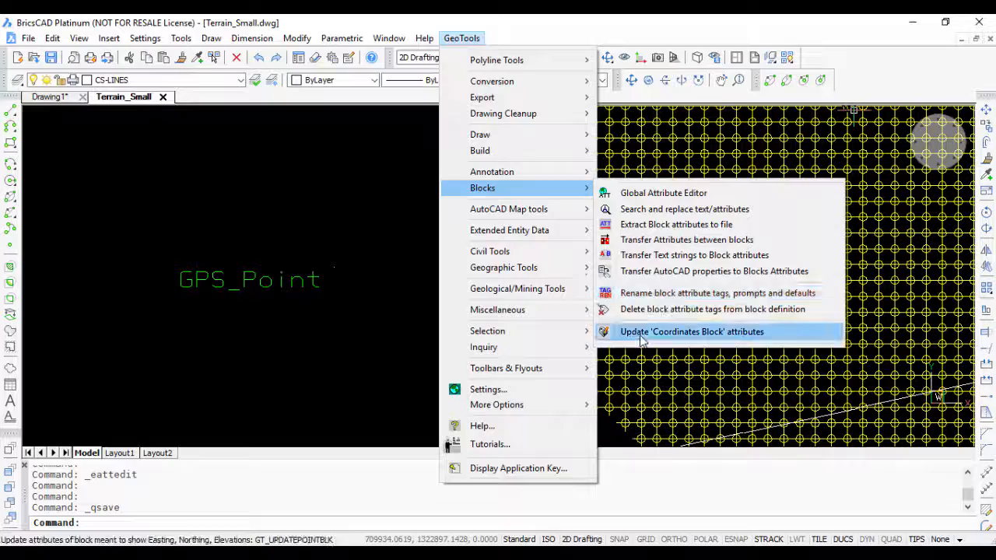
pyautogui.moveTo(710, 336)
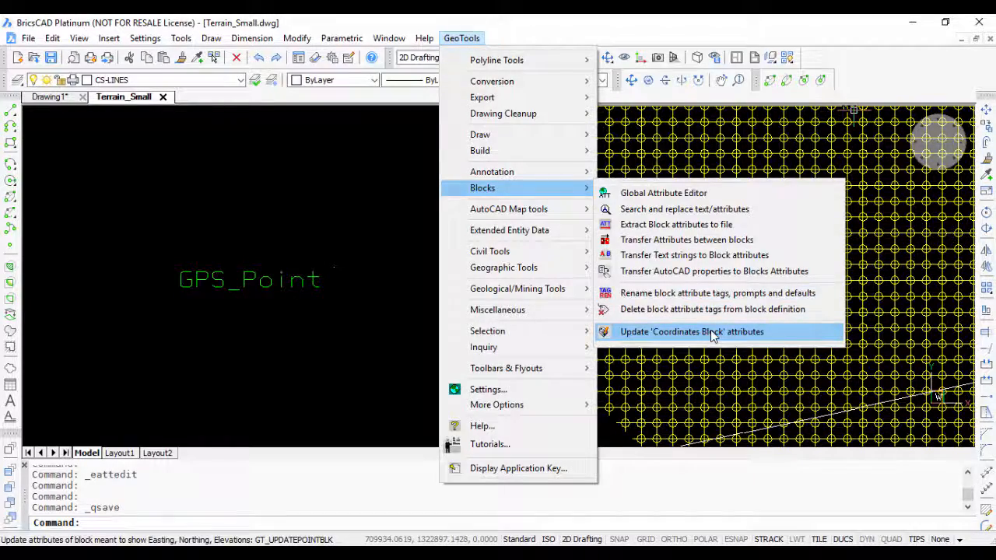
pyautogui.click(691, 331)
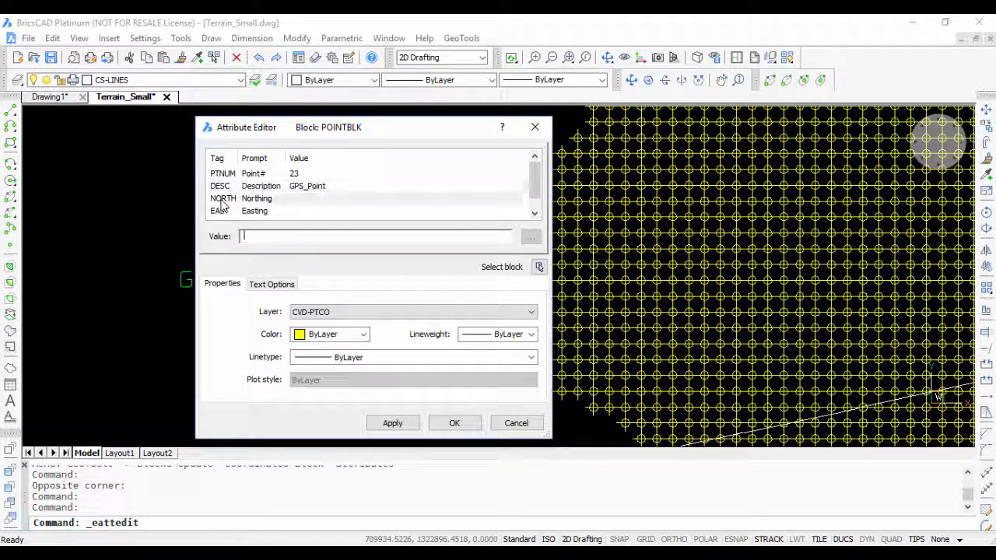
pyautogui.click(255, 210)
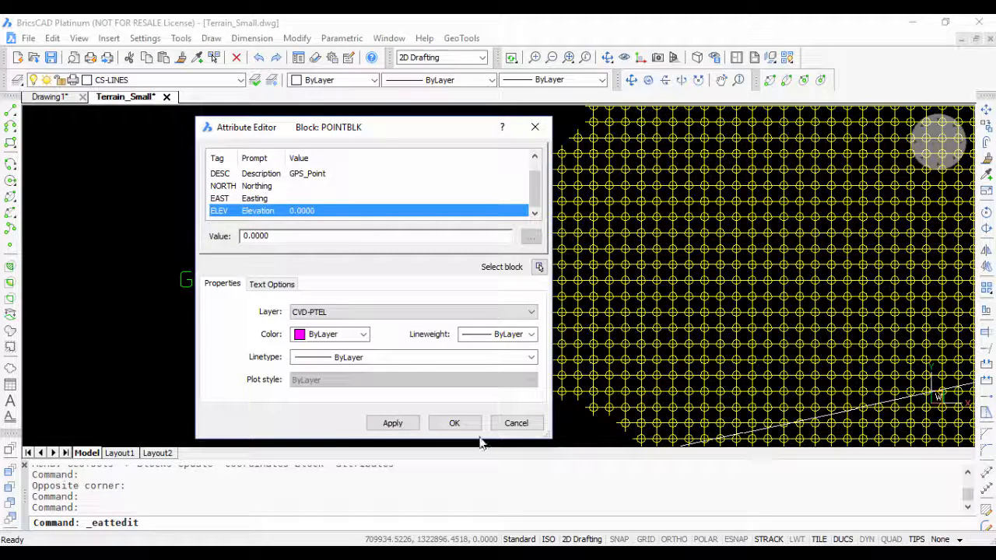
pyautogui.click(517, 423)
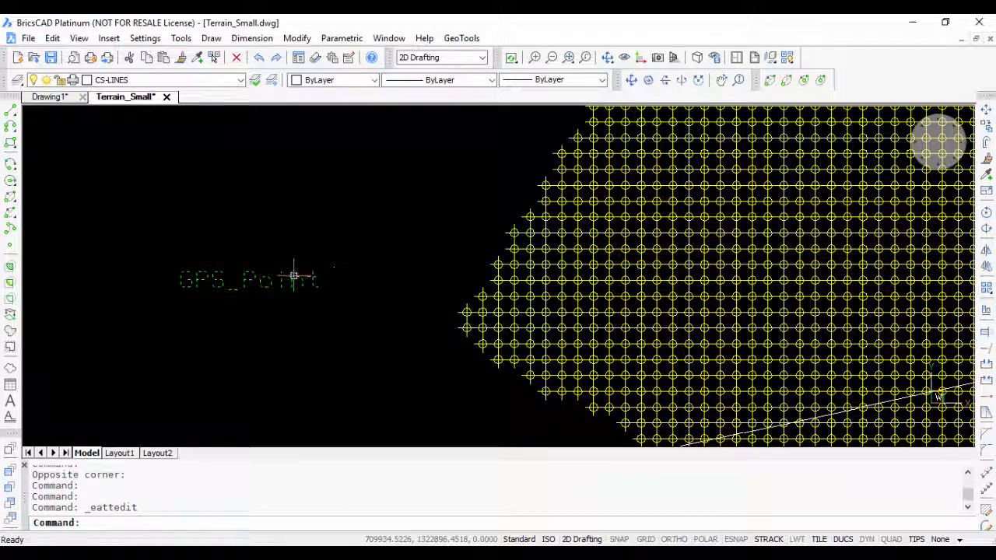
# LIST the GPS_Point block to read its insertion point X 709938.6332, Y 1322897.8180, Z 425.6000.
pyautogui.write('li')
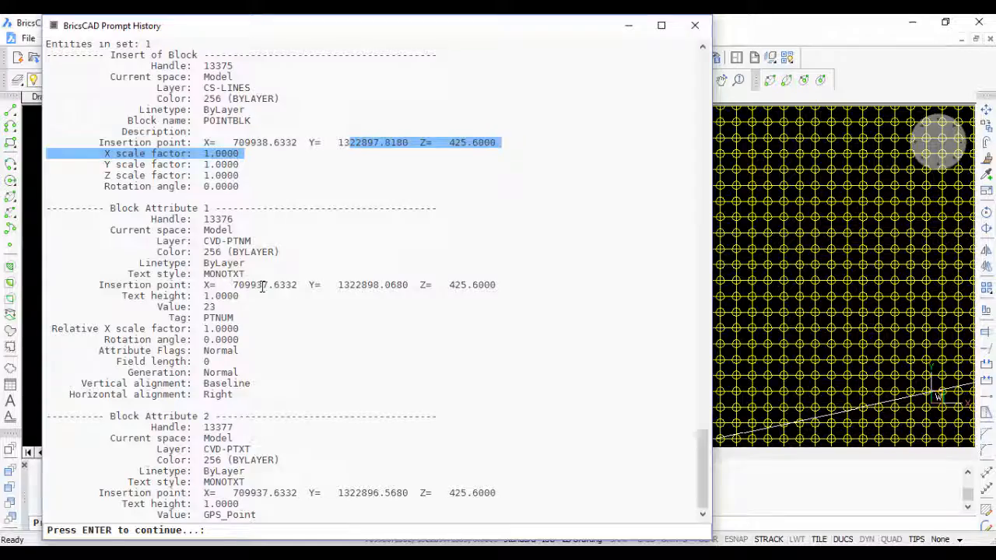
pyautogui.click(694, 25)
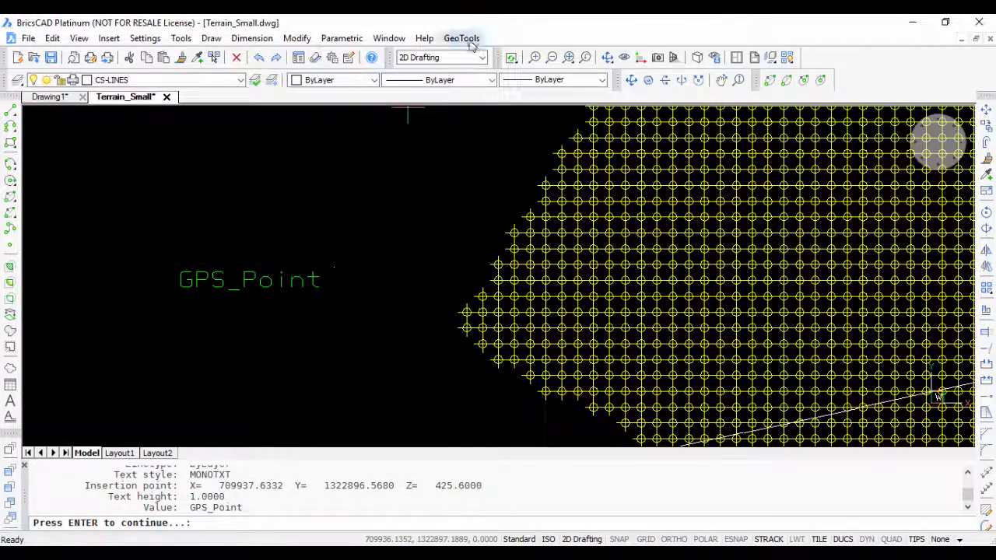
# Map POINTBLK's Northings to NORTH and Elevations to ELEV so the attributes take the insertion coordinates.
pyautogui.click(461, 37)
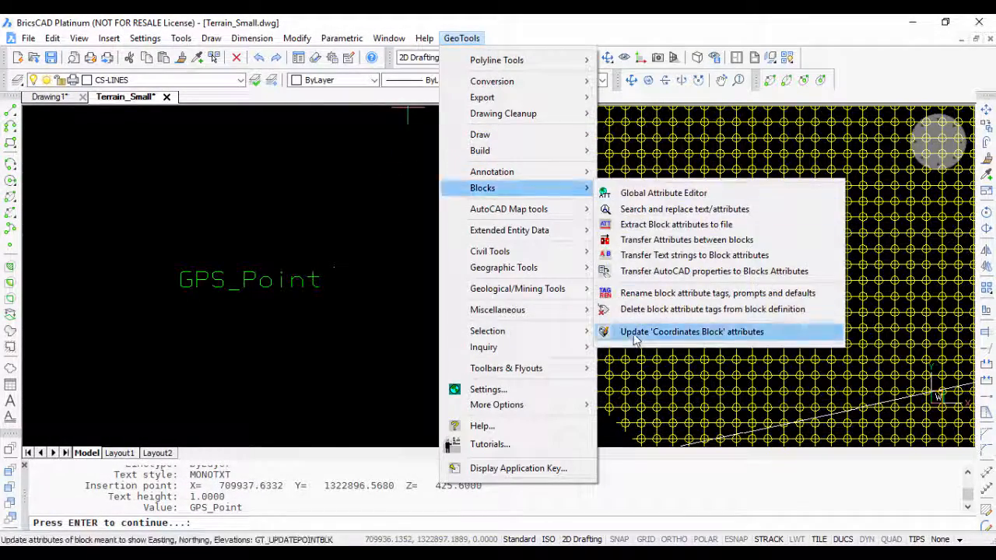
pyautogui.click(691, 331)
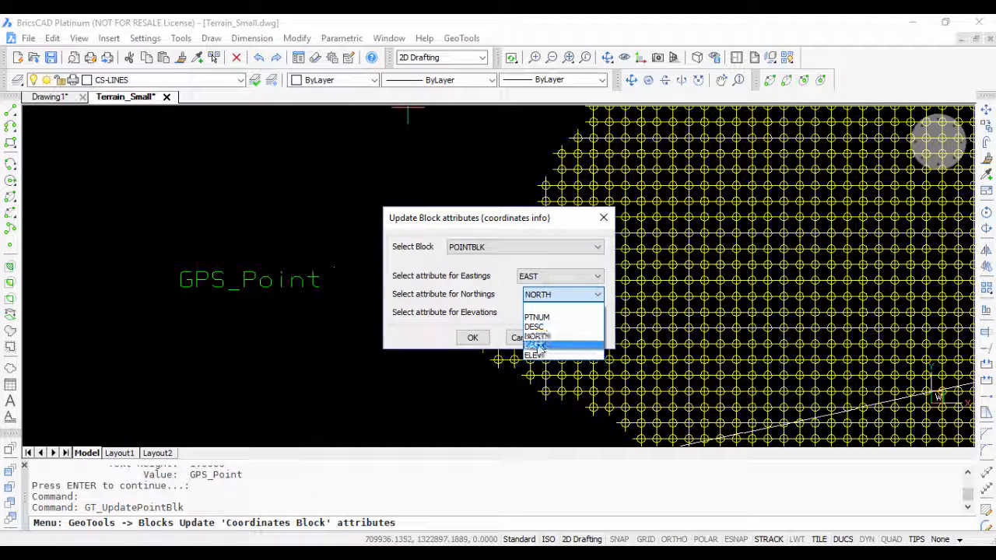
pyautogui.click(536, 327)
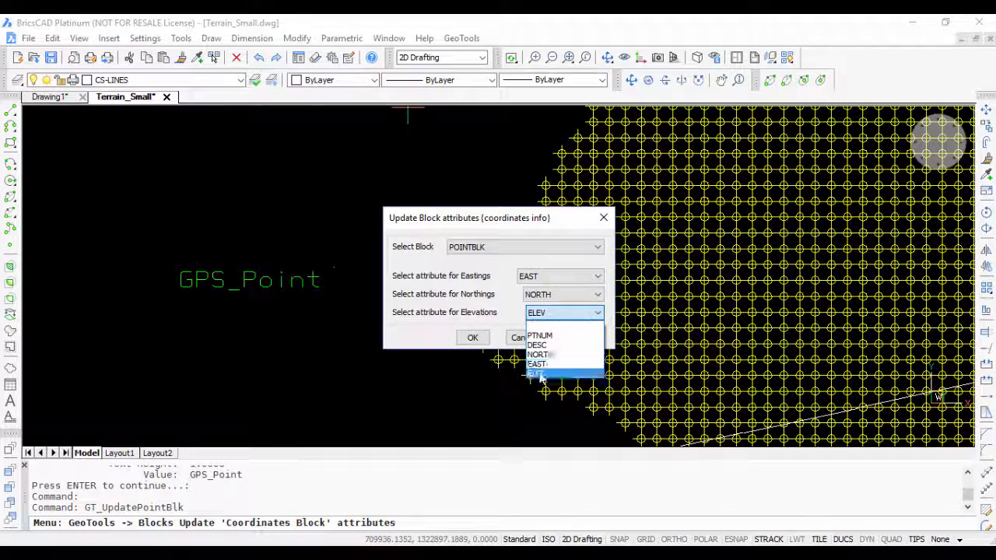
pyautogui.click(473, 336)
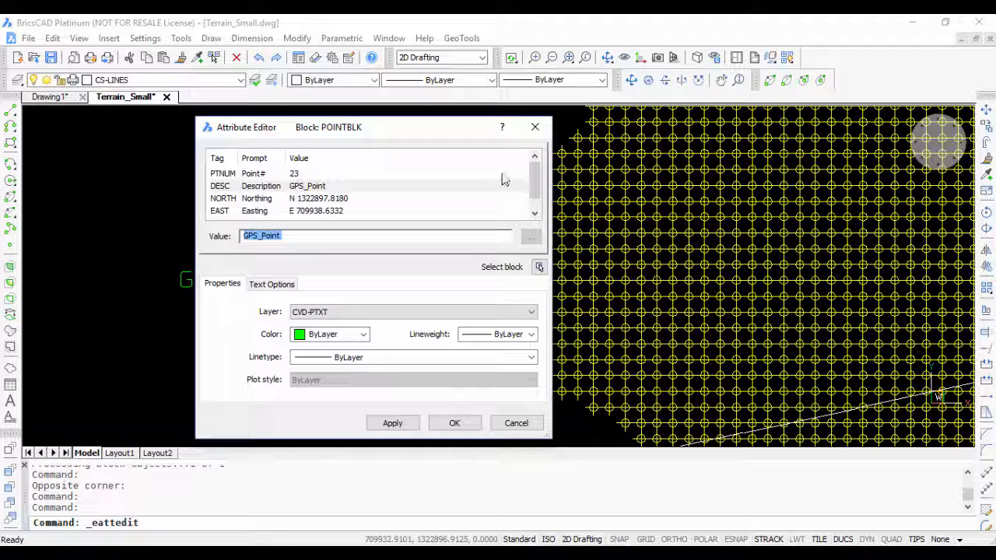
pyautogui.scroll(-3)
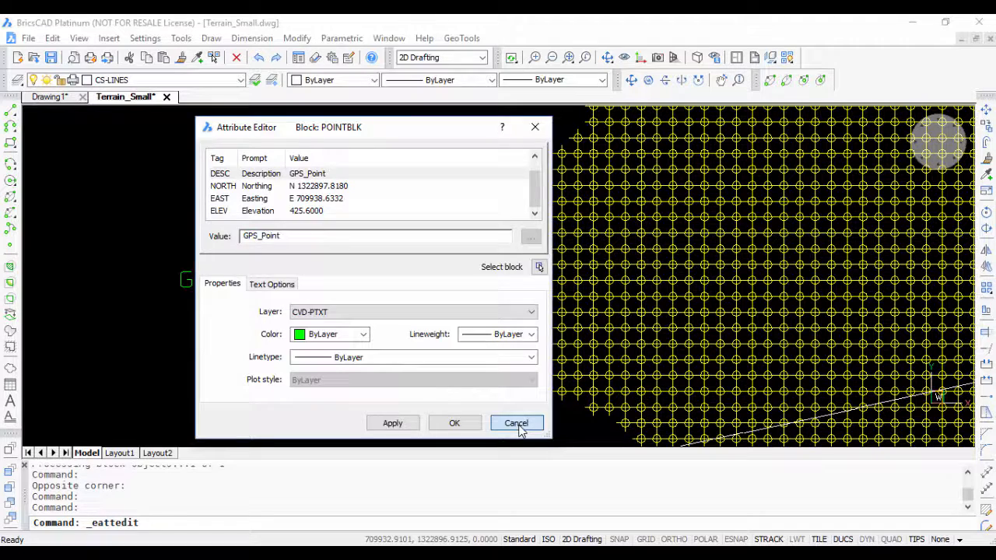
pyautogui.click(516, 424)
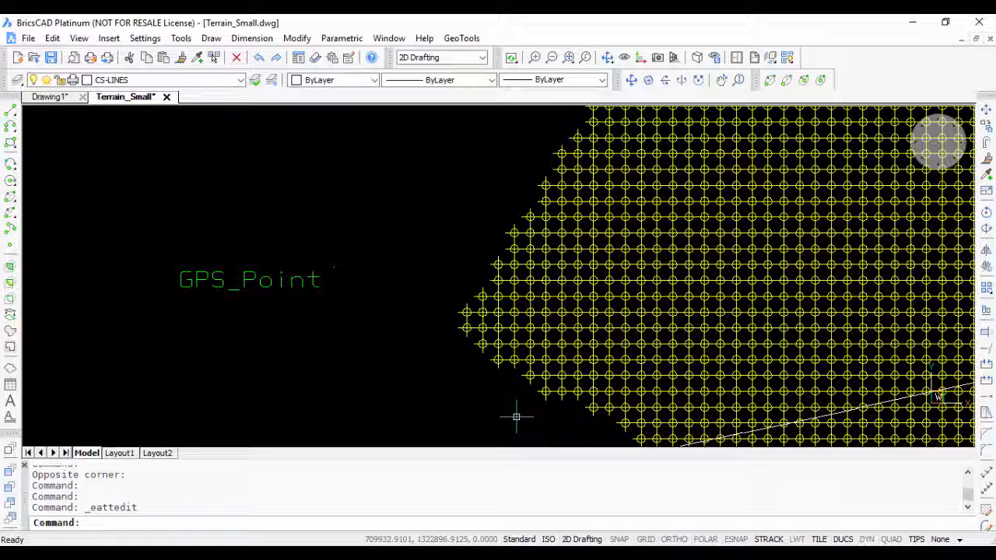
pyautogui.moveTo(467, 119)
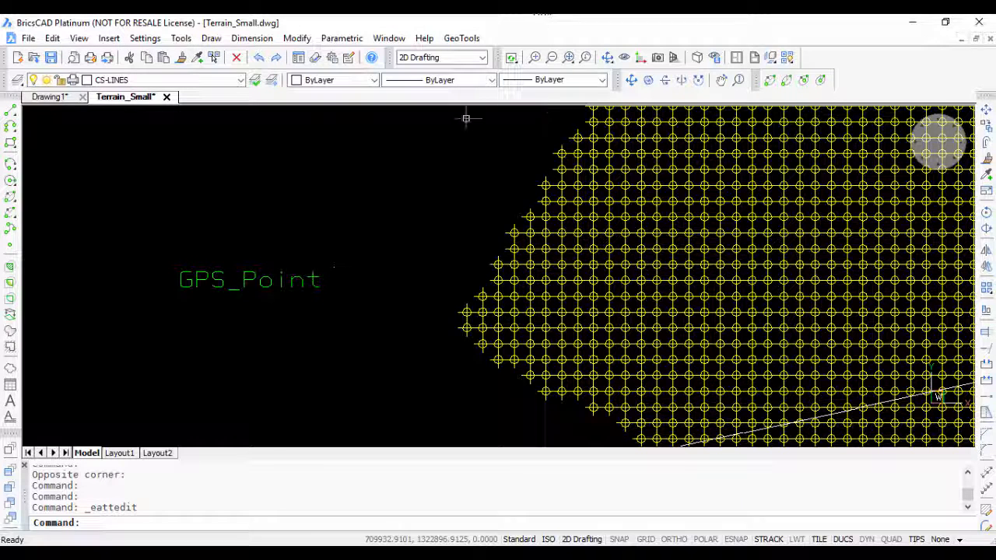
pyautogui.moveTo(459, 163)
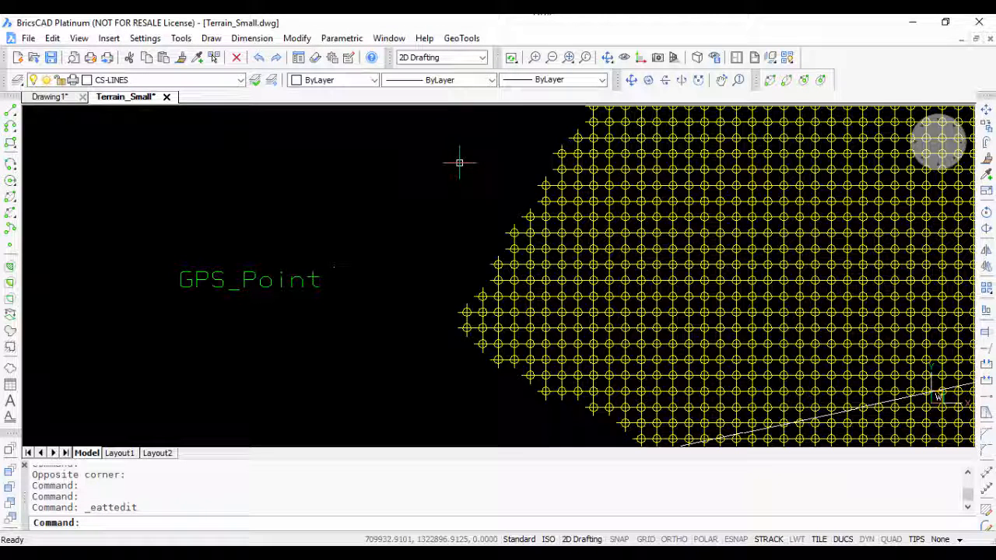
pyautogui.moveTo(459, 187)
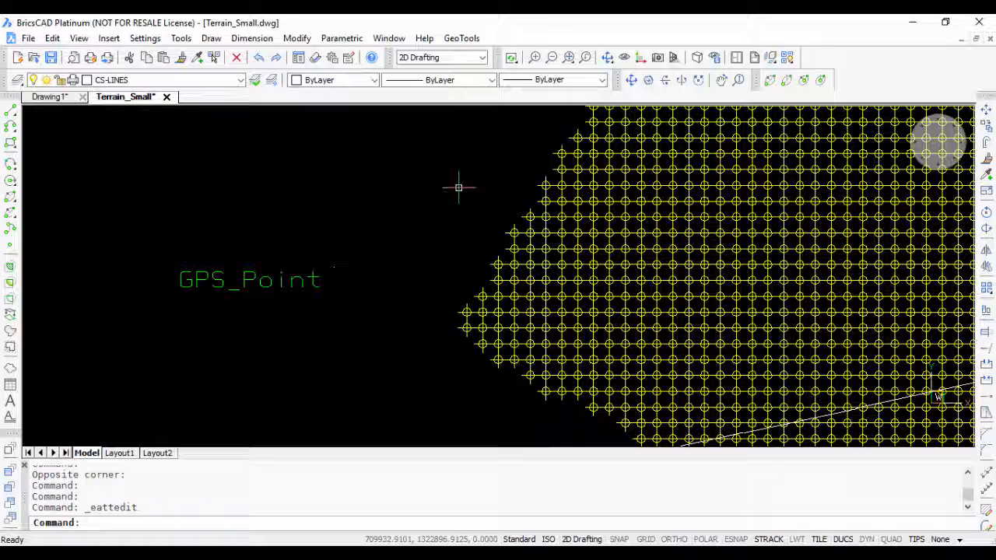